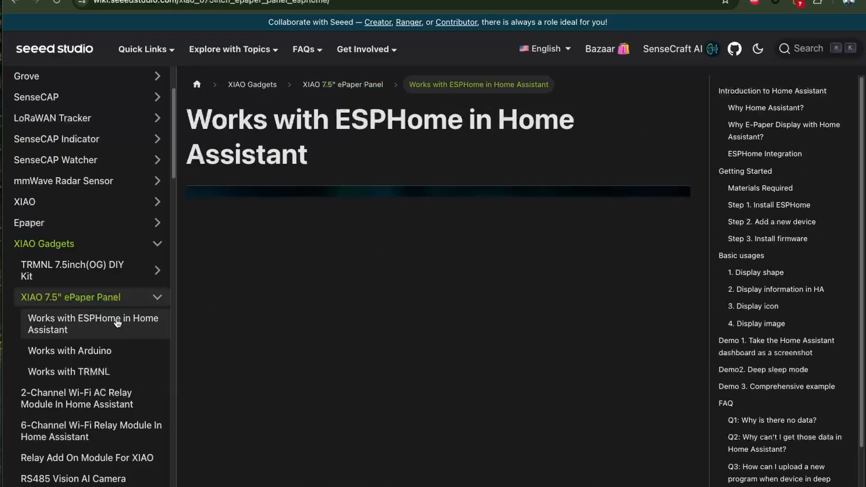
Browse the Works with Arduino and Works with TRMNL guides, then start a new ESPHome device.
{"action": "left_click", "coordinate": [69, 351]}
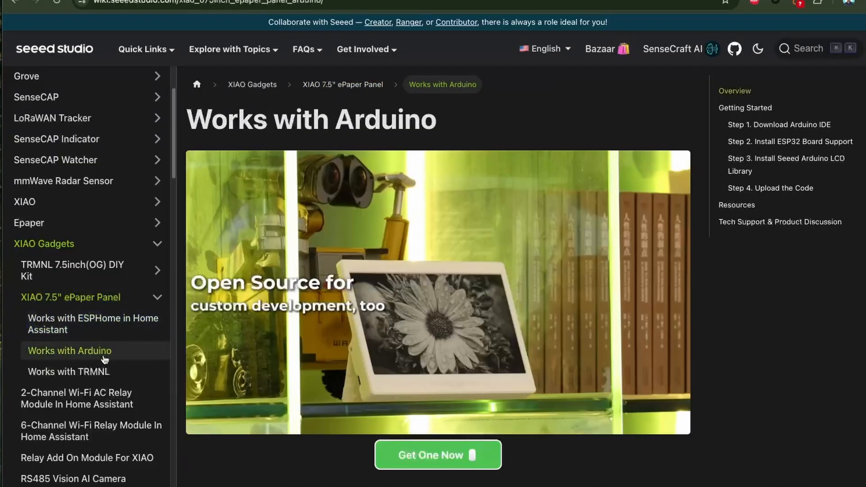
{"action": "left_click", "coordinate": [56, 372]}
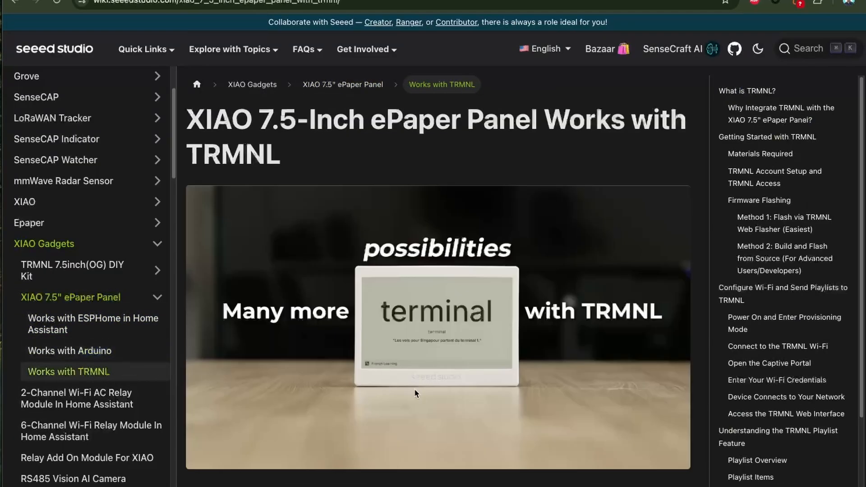
{"action": "scroll", "scroll_direction": "down", "scroll_amount": 3}
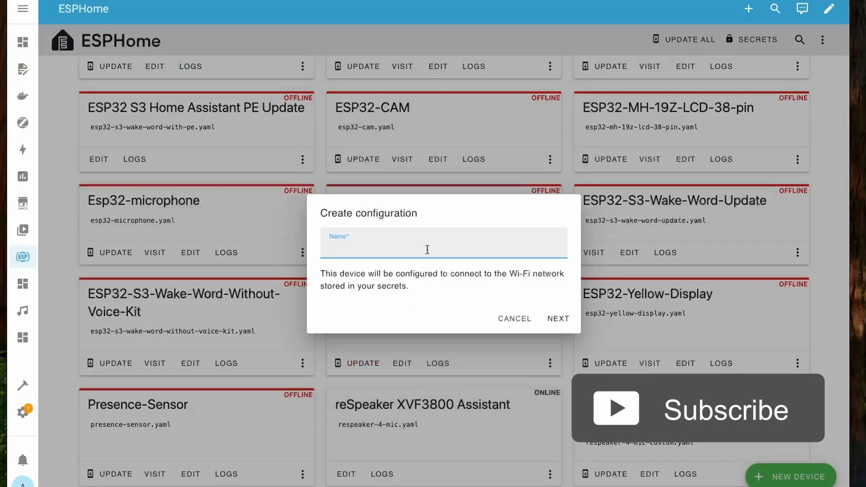
{"action": "left_click", "coordinate": [557, 318]}
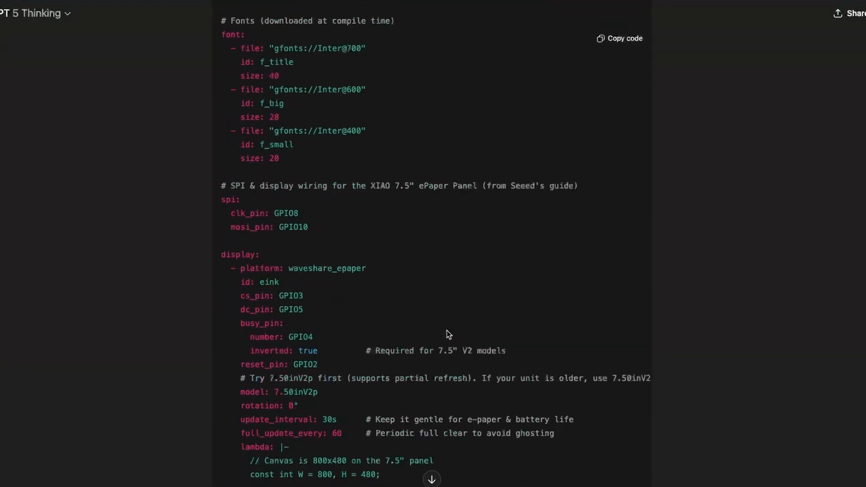
{"action": "scroll", "scroll_direction": "down", "scroll_amount": 3}
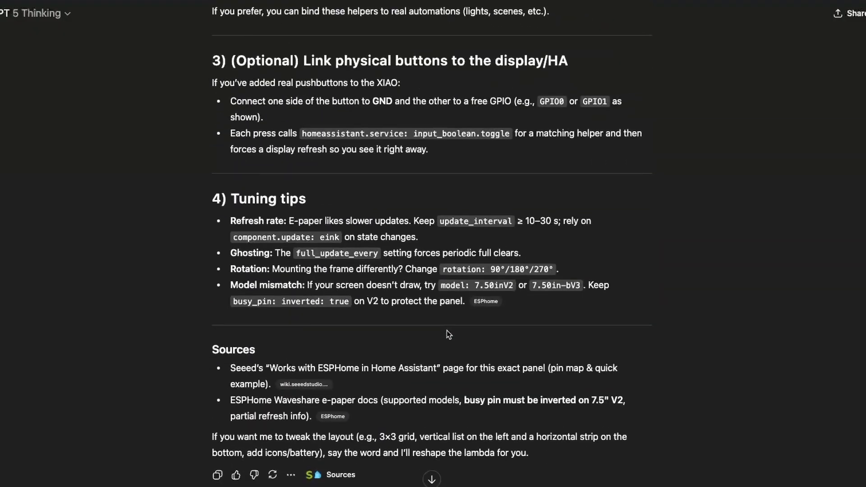
{"action": "scroll", "scroll_direction": "down", "scroll_amount": 3}
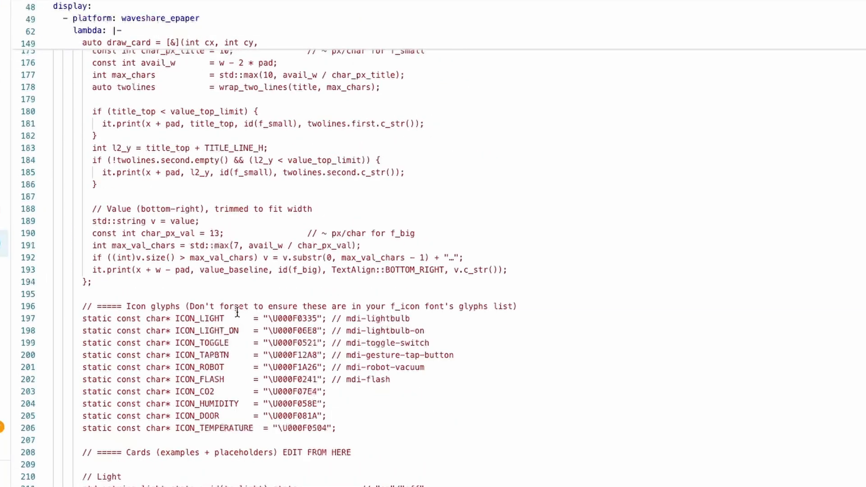
Highlight light_icon in the Living Room Lamp card, unfold font:, and open the Pictogrammers MDI library.
{"action": "scroll", "scroll_direction": "down", "scroll_amount": 3}
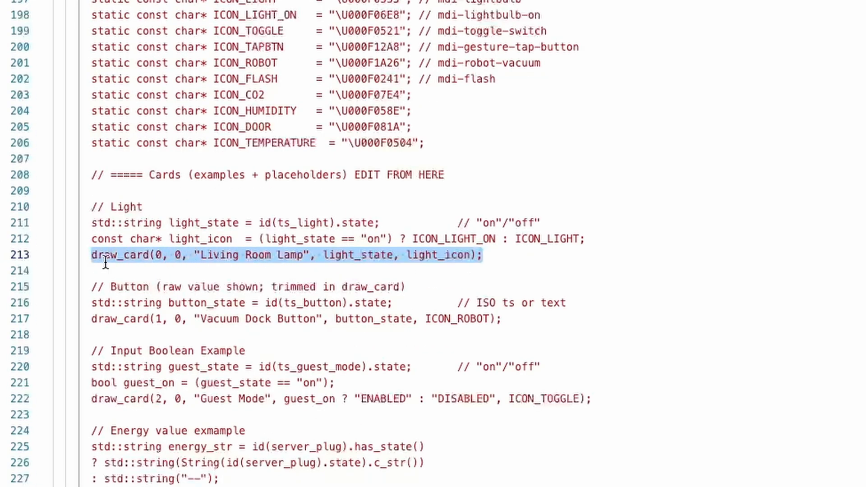
{"action": "left_click", "coordinate": [178, 254]}
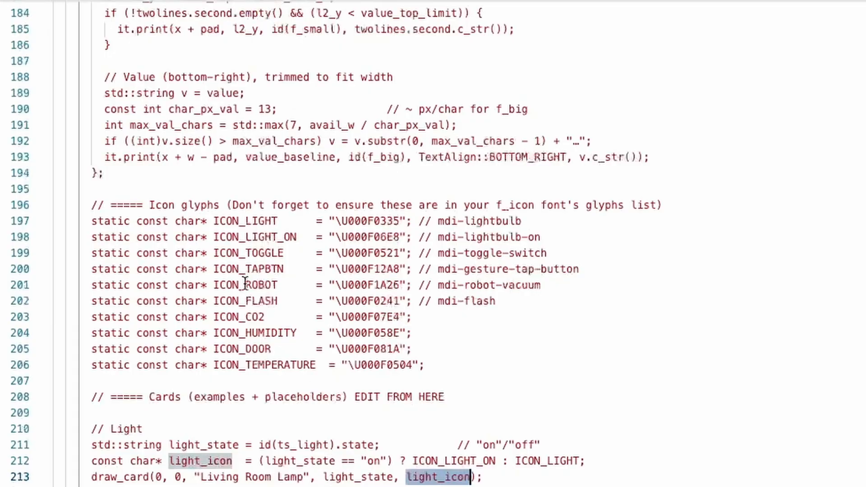
{"action": "double_click", "coordinate": [245, 220]}
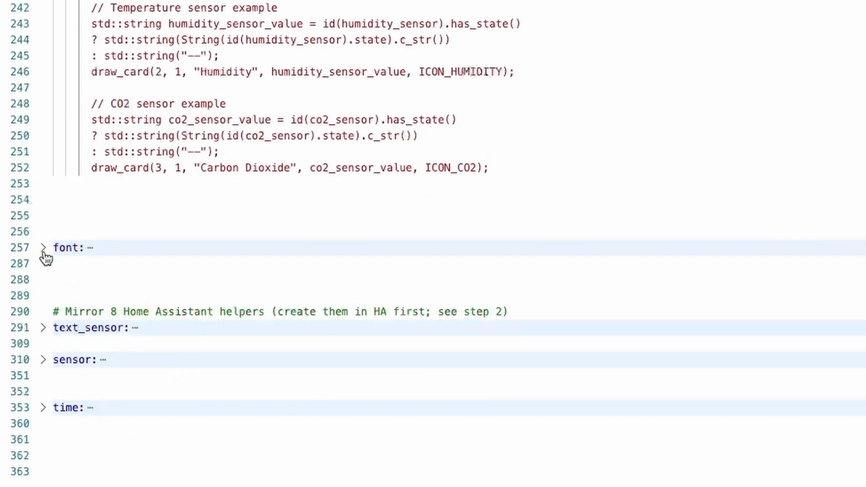
{"action": "left_click", "coordinate": [41, 248]}
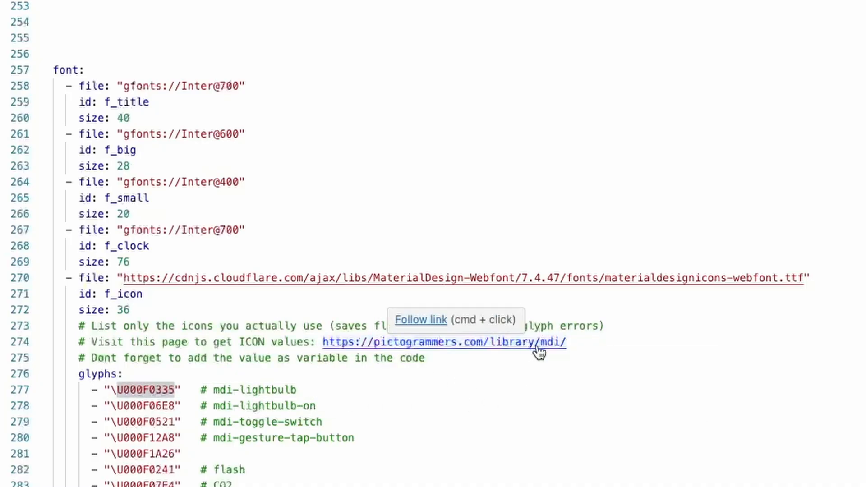
{"action": "left_click", "coordinate": [443, 342]}
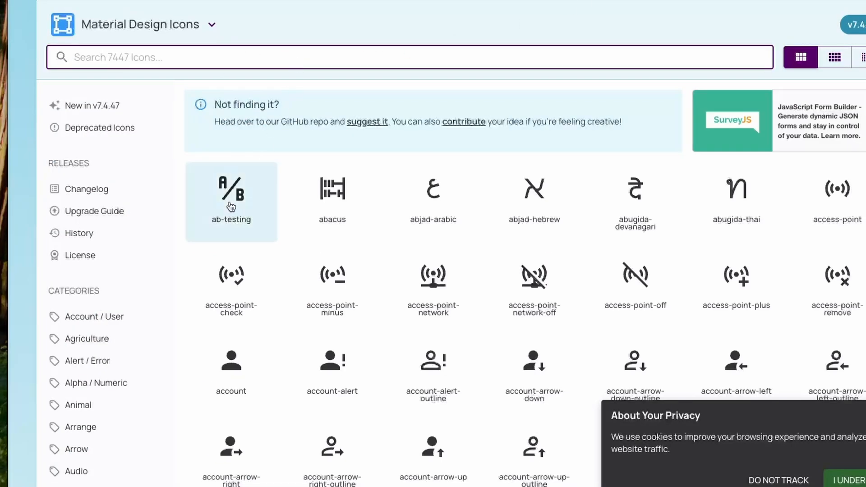
{"action": "mouse_move", "coordinate": [236, 210]}
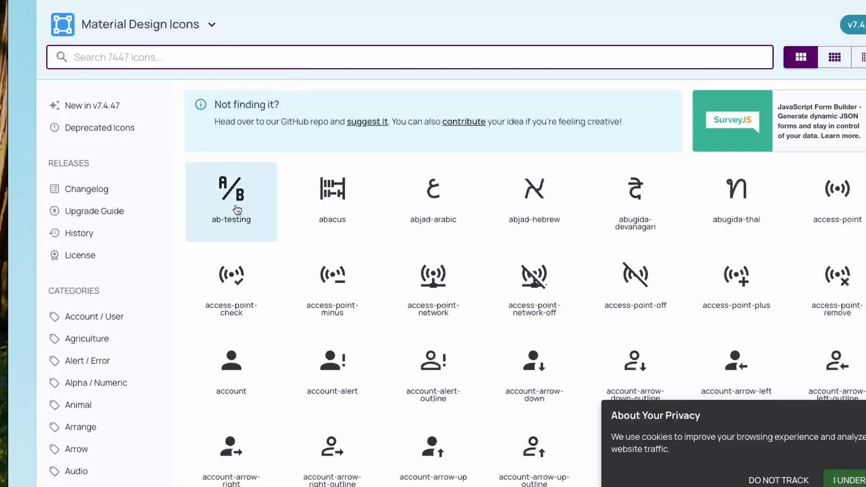
Open the ab-testing icon's details and copy its F01C9 codepoint.
{"action": "left_click", "coordinate": [231, 190]}
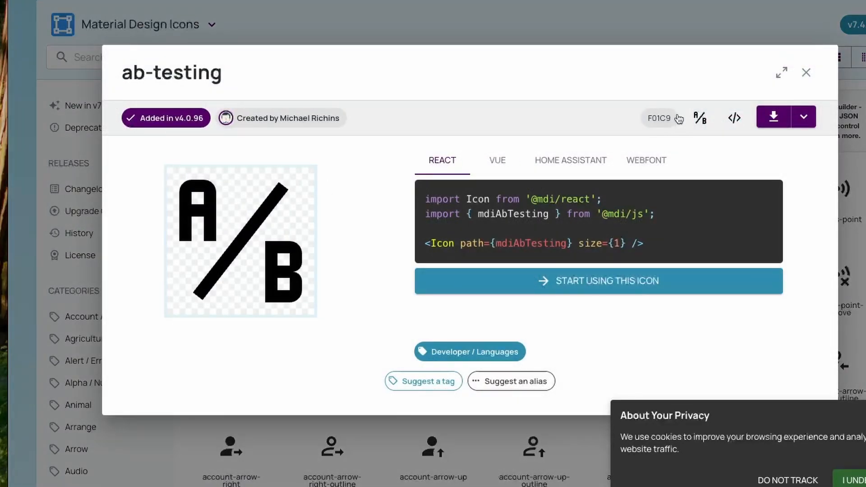
{"action": "left_click", "coordinate": [659, 118]}
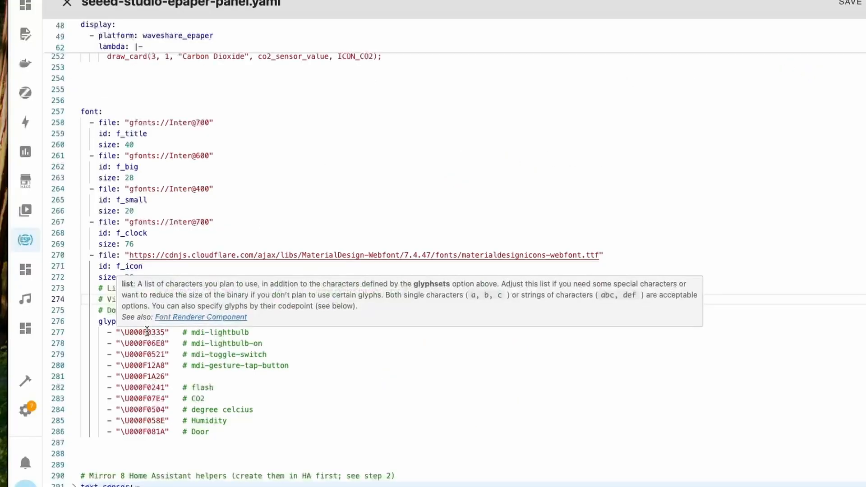
{"action": "double_click", "coordinate": [142, 332]}
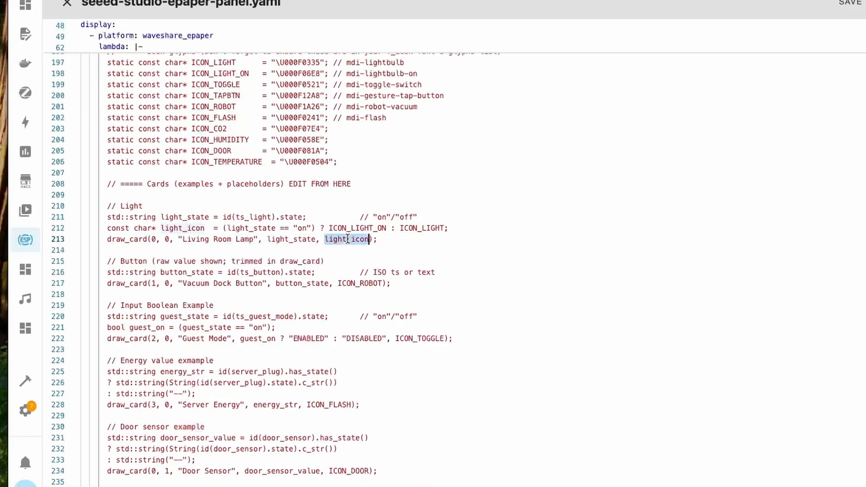
{"action": "double_click", "coordinate": [290, 239]}
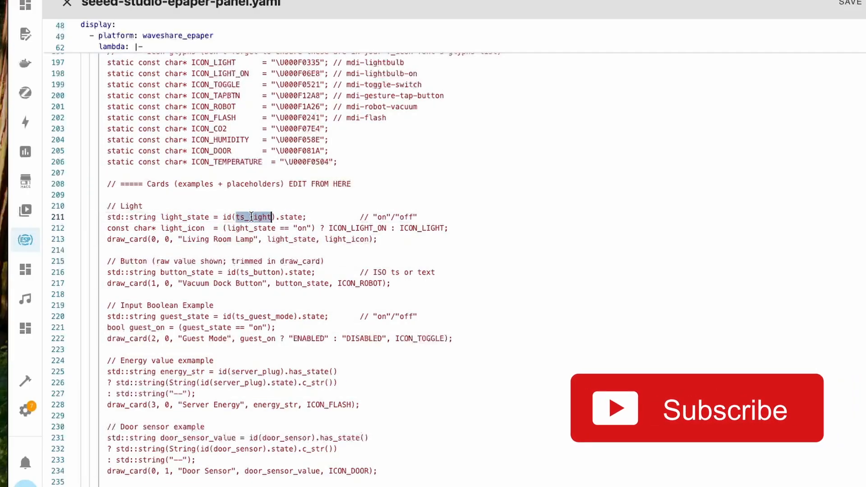
{"action": "scroll", "scroll_direction": "down", "scroll_amount": 3}
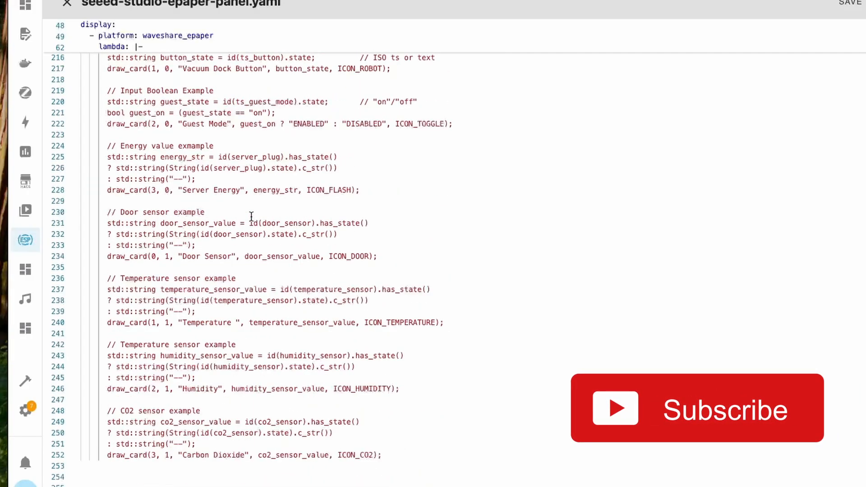
{"action": "scroll", "scroll_direction": "down", "scroll_amount": 3}
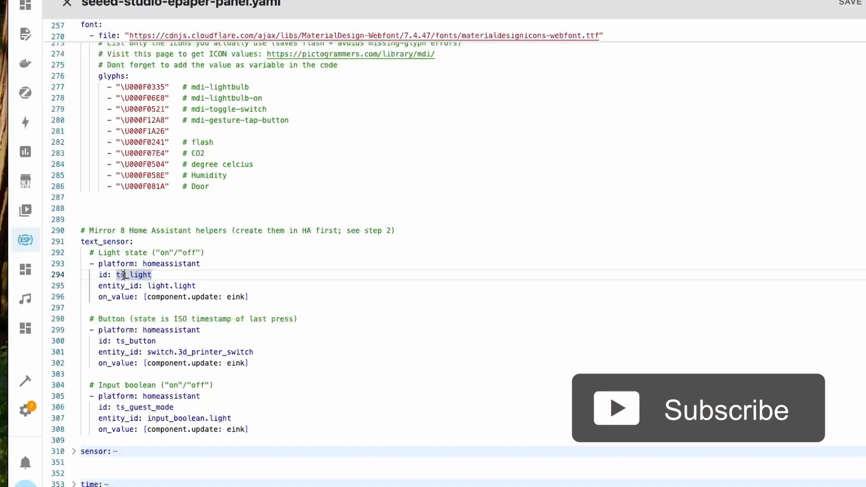
{"action": "double_click", "coordinate": [171, 286]}
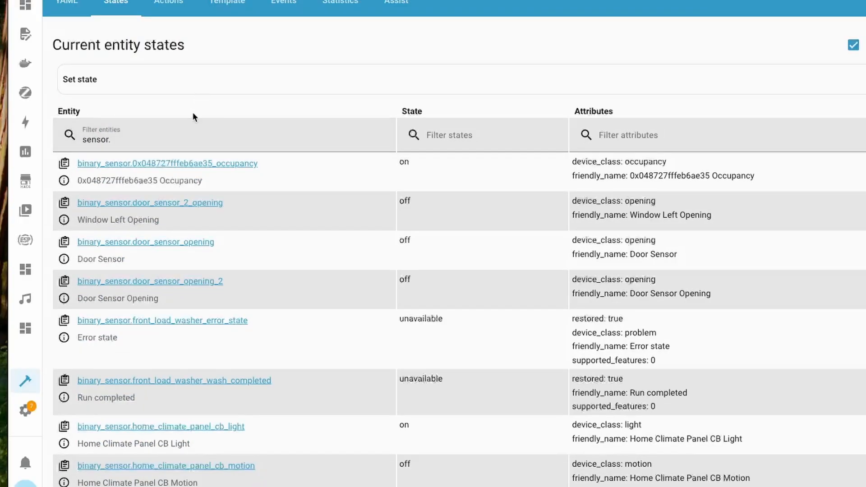
Filter Developer Tools States by 'light.light' to show the Light entity and Light group.
{"action": "type", "text": "light.light"}
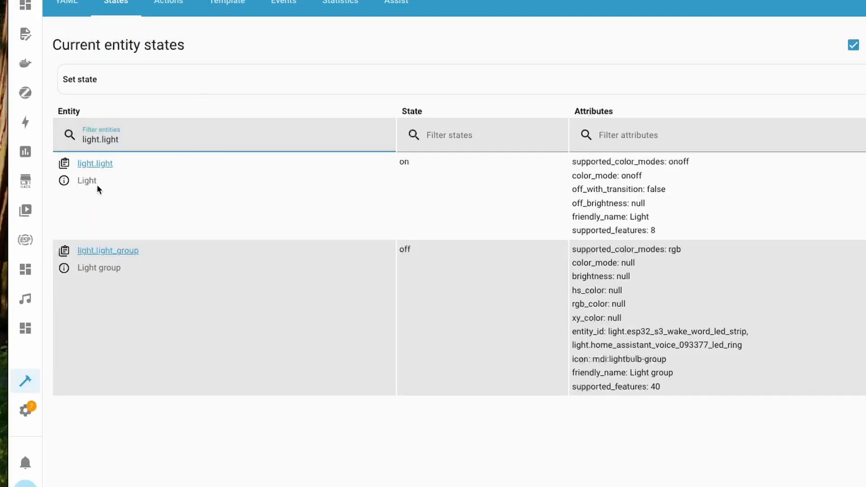
{"action": "mouse_move", "coordinate": [111, 174]}
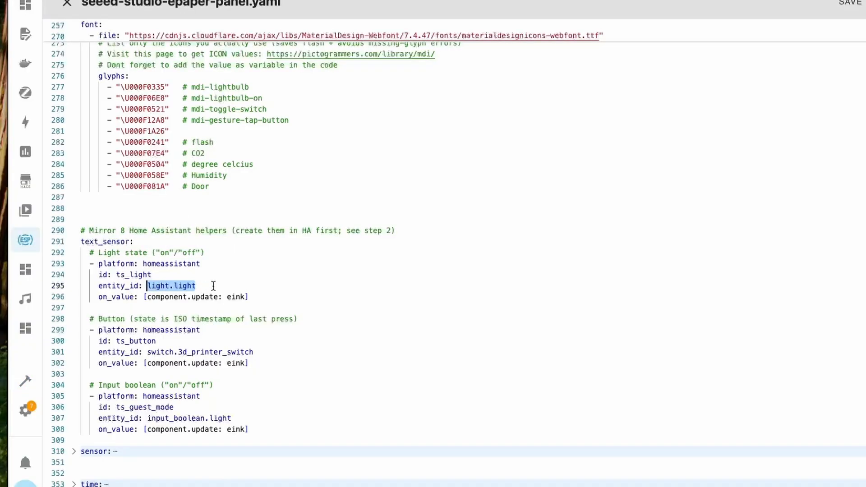
{"action": "double_click", "coordinate": [134, 274]}
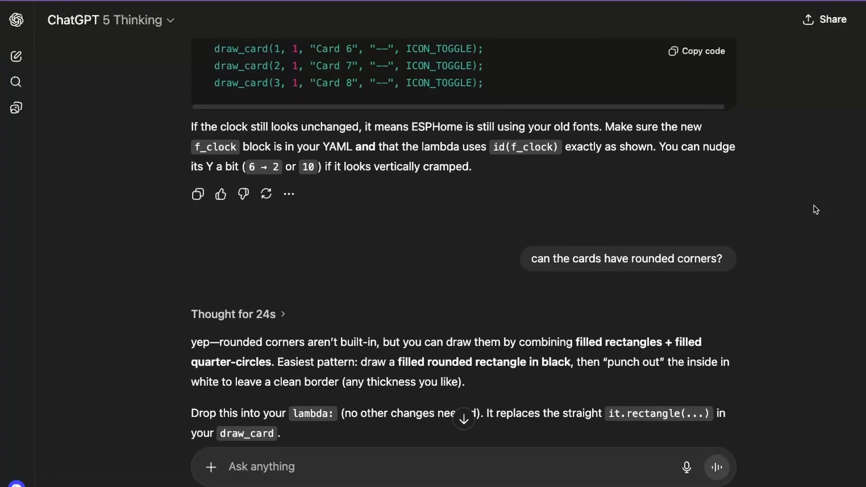
{"action": "scroll", "scroll_direction": "down", "scroll_amount": 3}
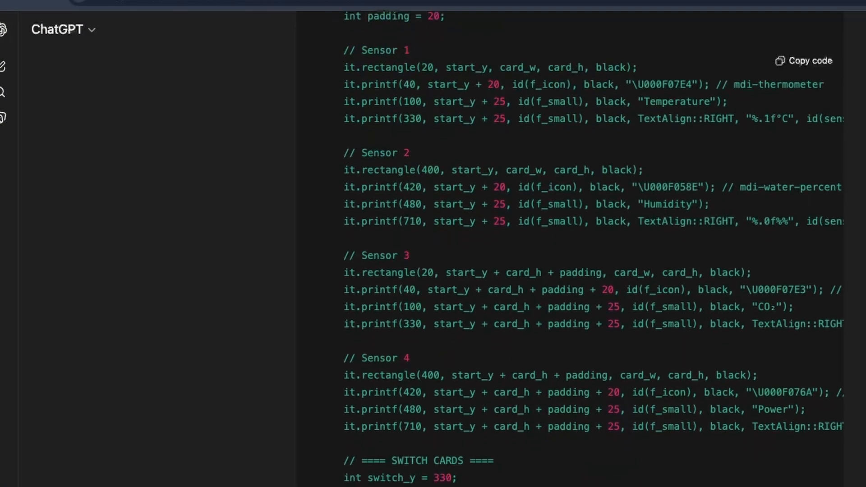
{"action": "scroll", "scroll_direction": "down", "scroll_amount": 3}
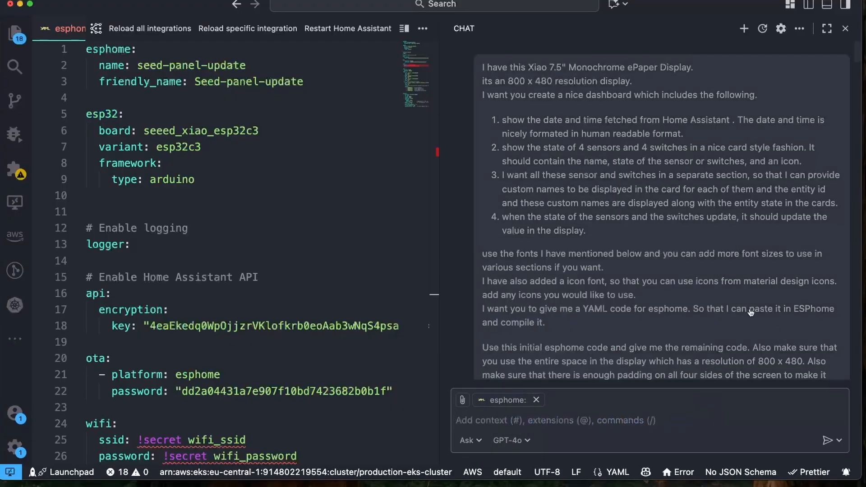
Scroll down through the Copilot chat dashboard prompt.
{"action": "scroll", "scroll_direction": "down", "scroll_amount": 3}
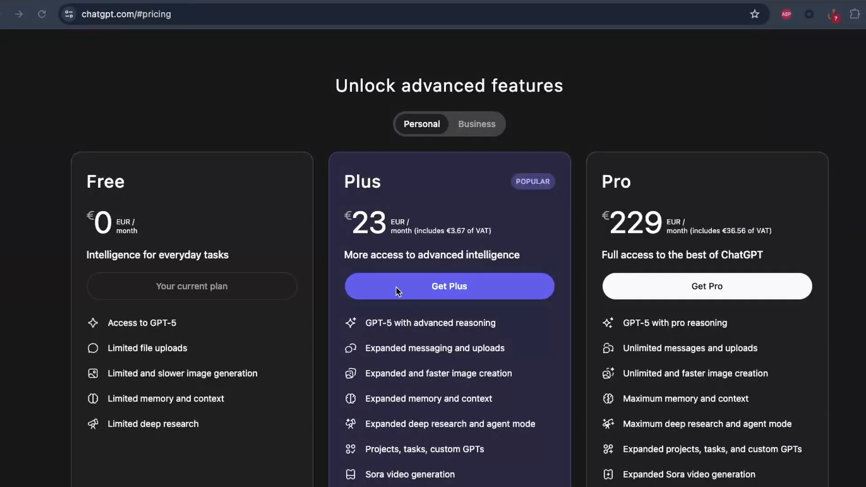
{"action": "mouse_move", "coordinate": [431, 257]}
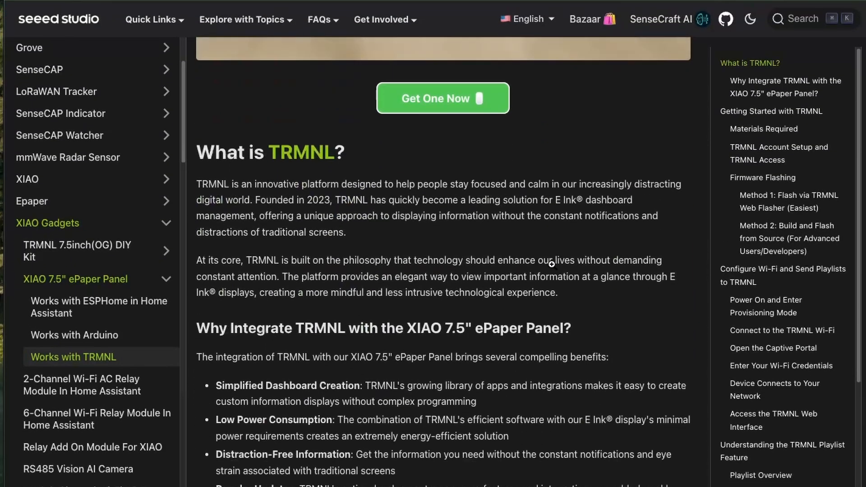
{"action": "scroll", "scroll_direction": "down", "scroll_amount": 3}
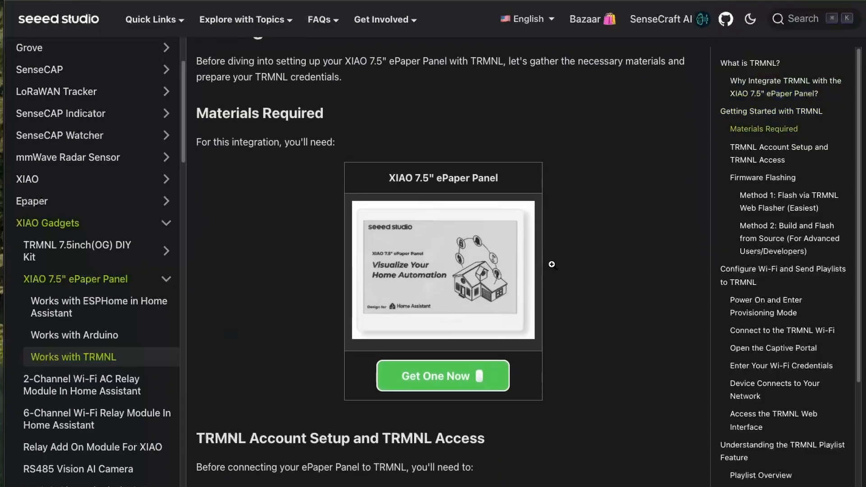
{"action": "scroll", "scroll_direction": "down", "scroll_amount": 3}
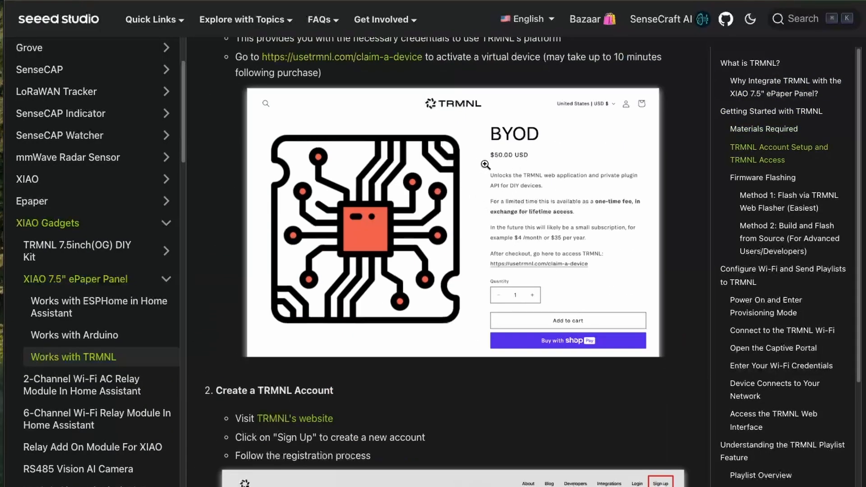
{"action": "scroll", "scroll_direction": "down", "scroll_amount": 3}
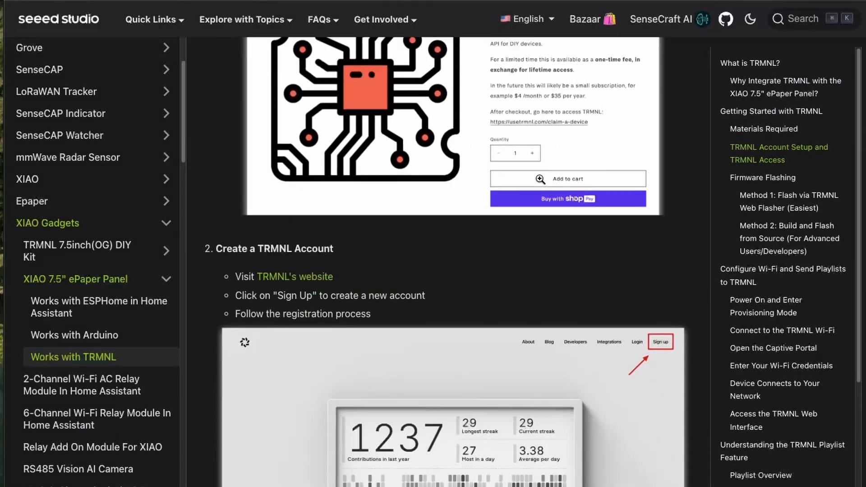
{"action": "scroll", "scroll_direction": "down", "scroll_amount": 3}
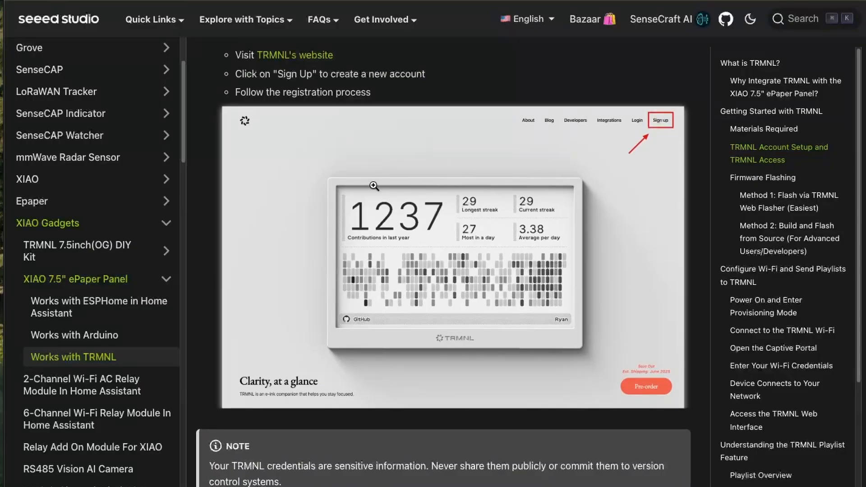
{"action": "scroll", "scroll_direction": "down", "scroll_amount": 3}
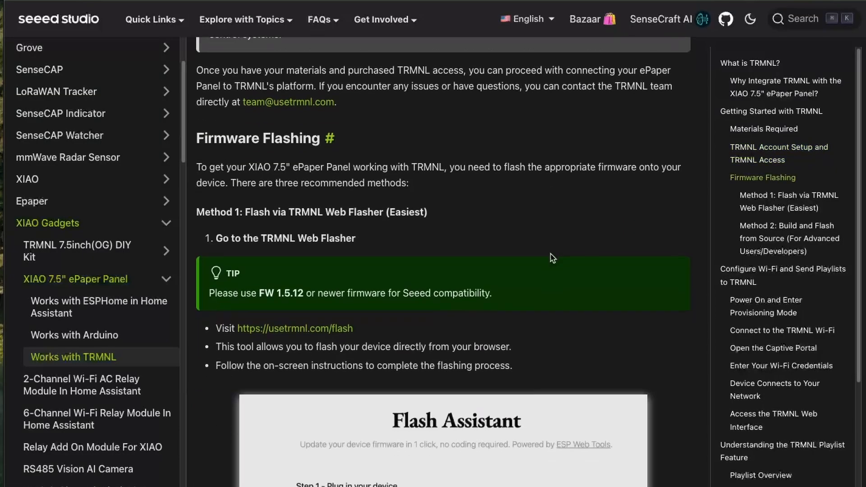
{"action": "scroll", "scroll_direction": "down", "scroll_amount": 3}
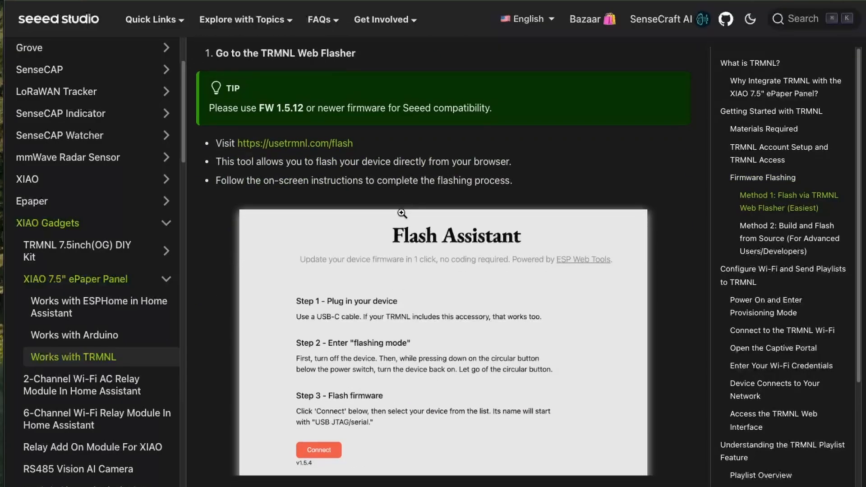